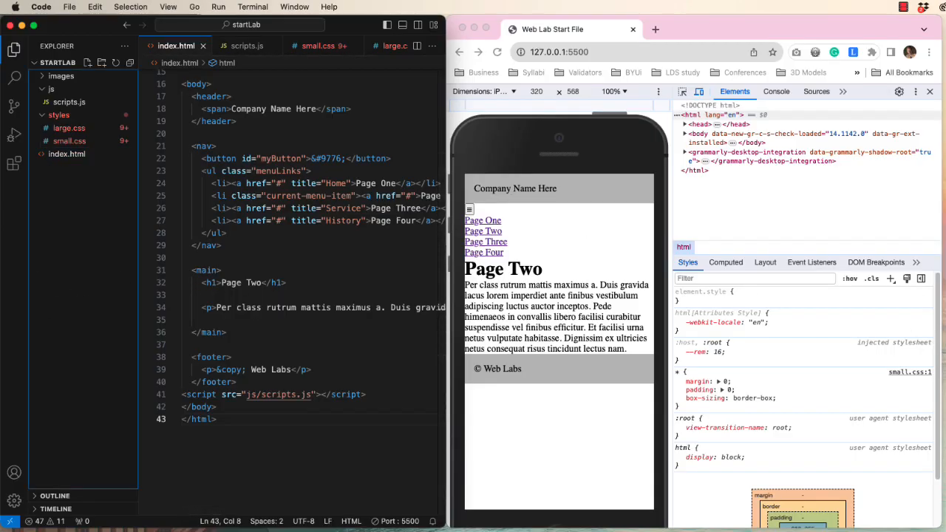
Hide the Explorer sidebar and highlight id="myButton" and class="current-menu-item" in the nav markup
click(67, 153)
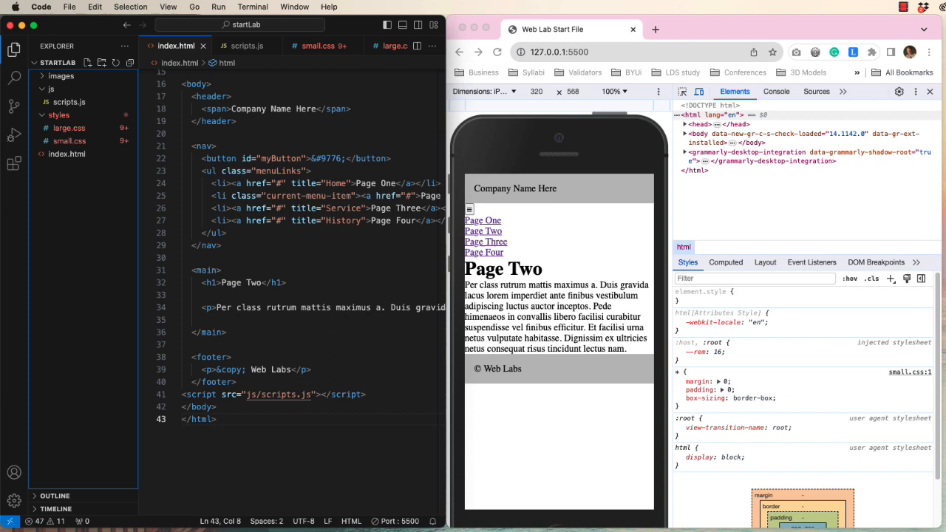
mouse_move(10, 53)
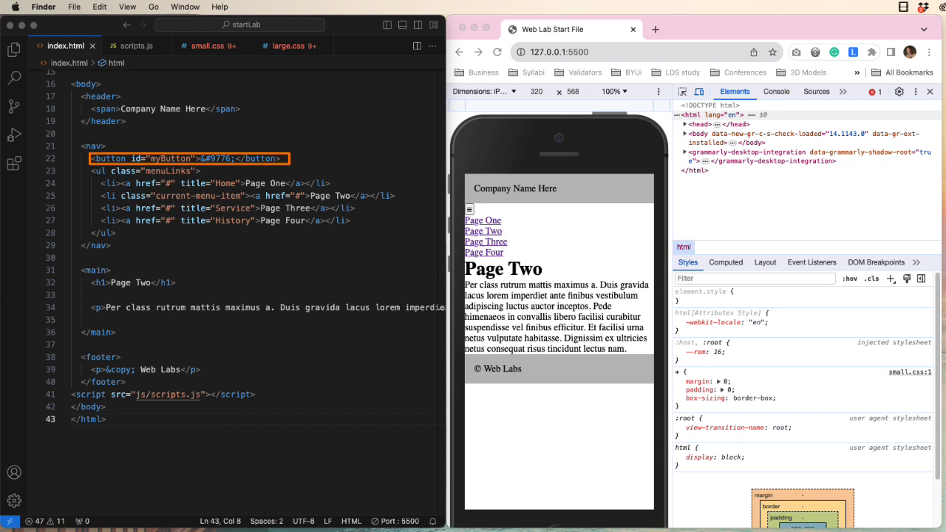
double_click(215, 158)
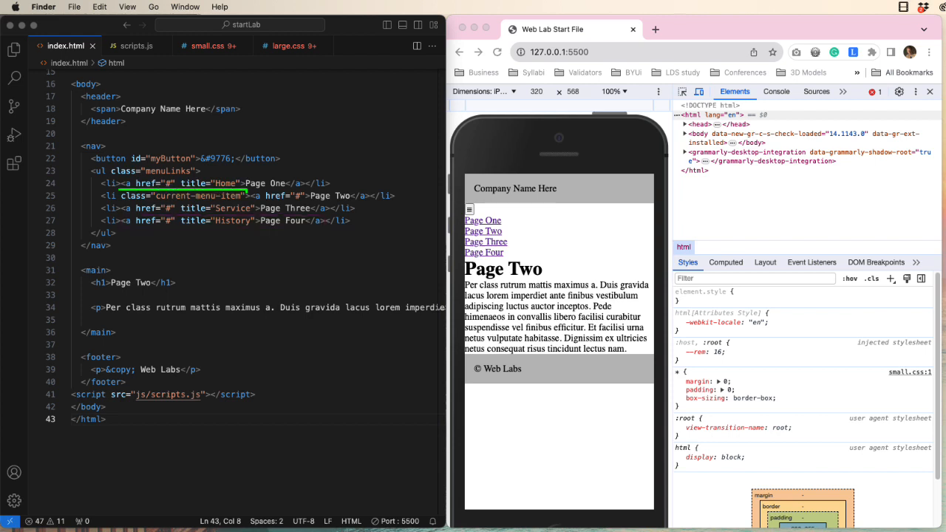
double_click(183, 195)
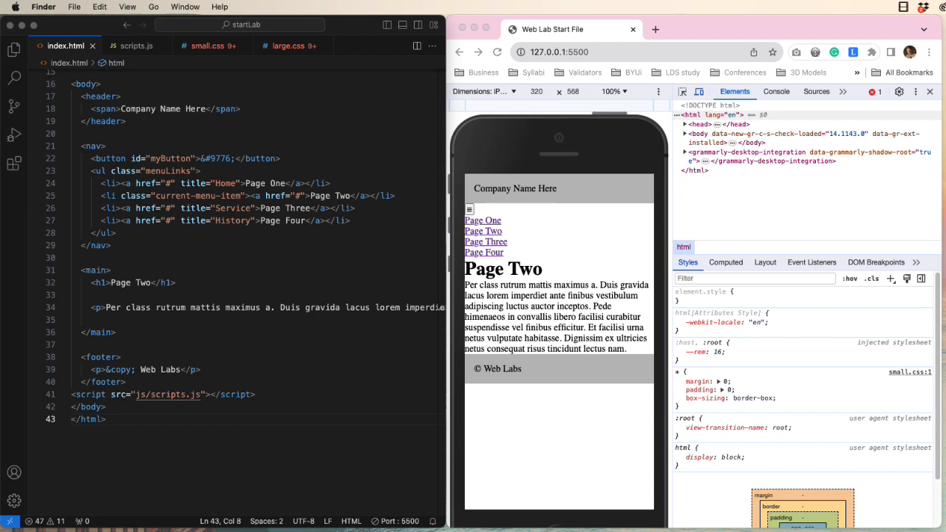
double_click(166, 158)
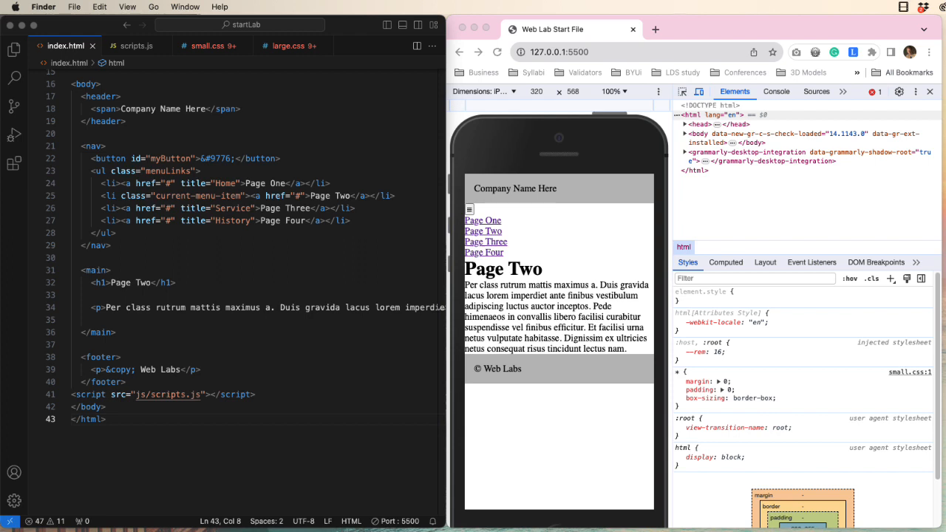
Match the scripts.js hamburgerElement and navElement selectors against the myButton and menuLinks markup
click(136, 44)
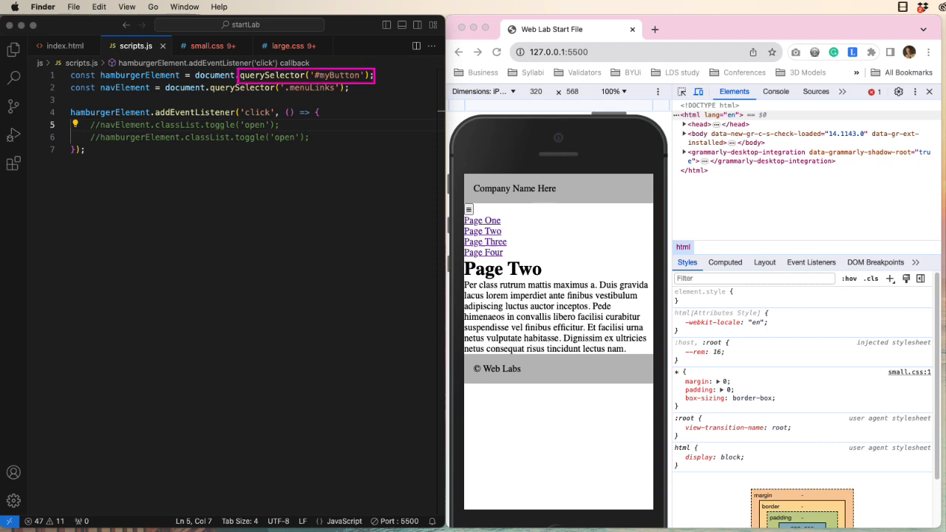
click(63, 45)
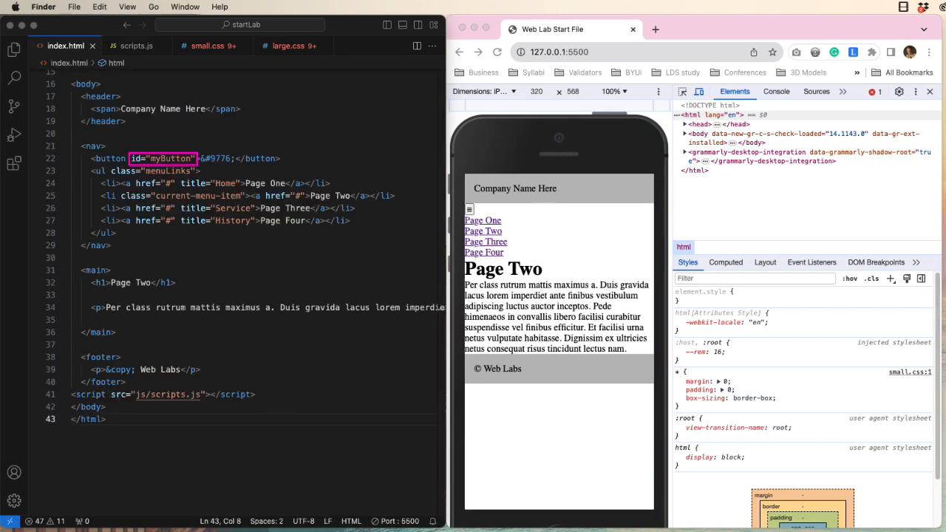
click(137, 44)
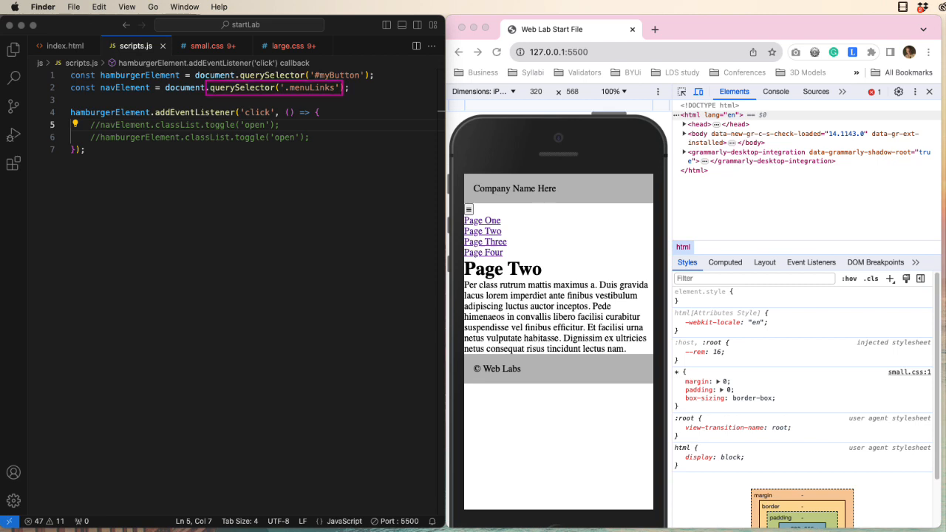
click(67, 45)
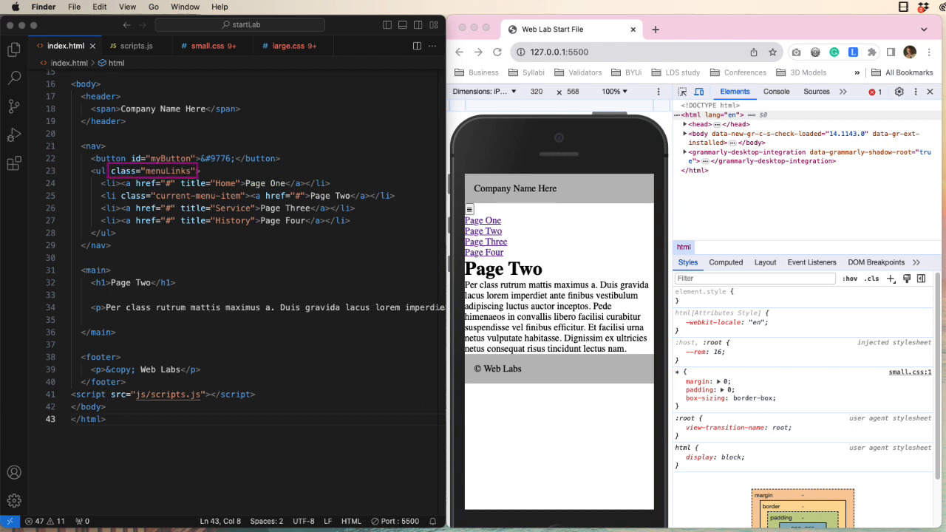
click(136, 44)
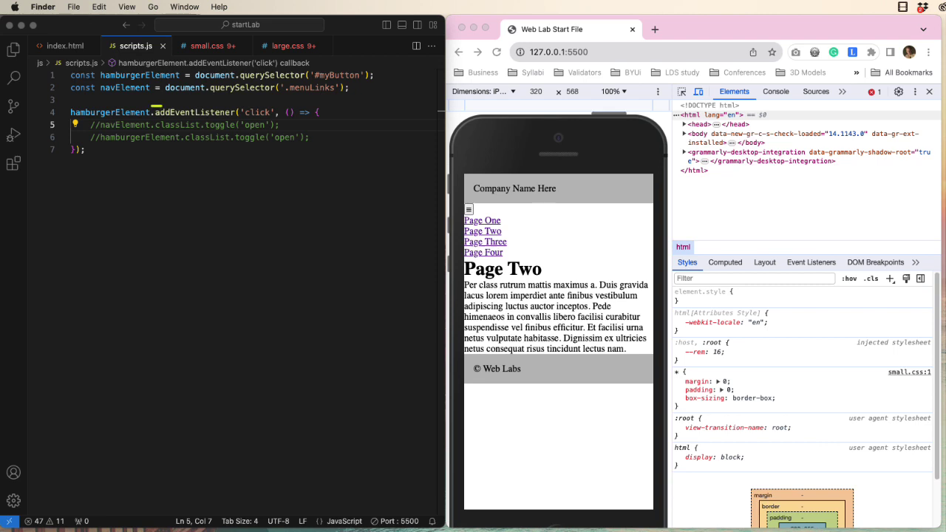
double_click(195, 113)
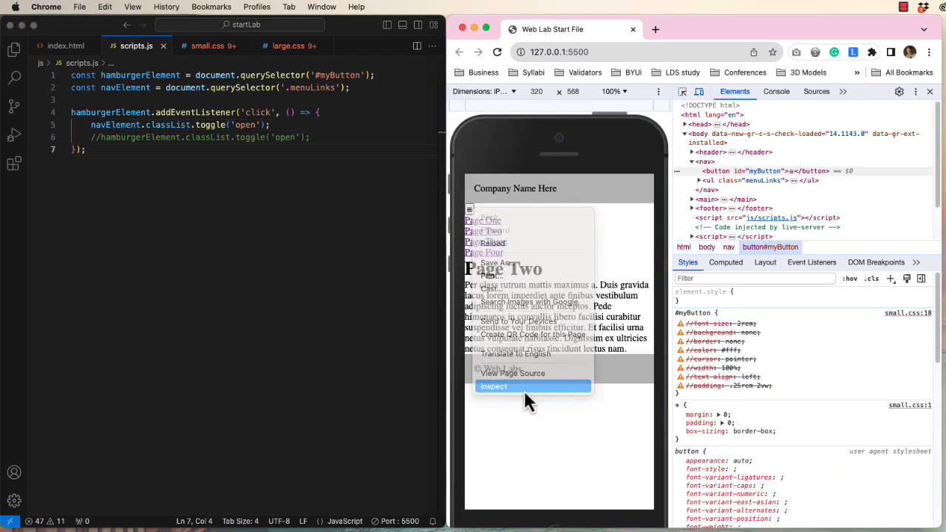
Inspect the hamburger button and confirm clicking it adds class "open" to the menuLinks list
click(494, 386)
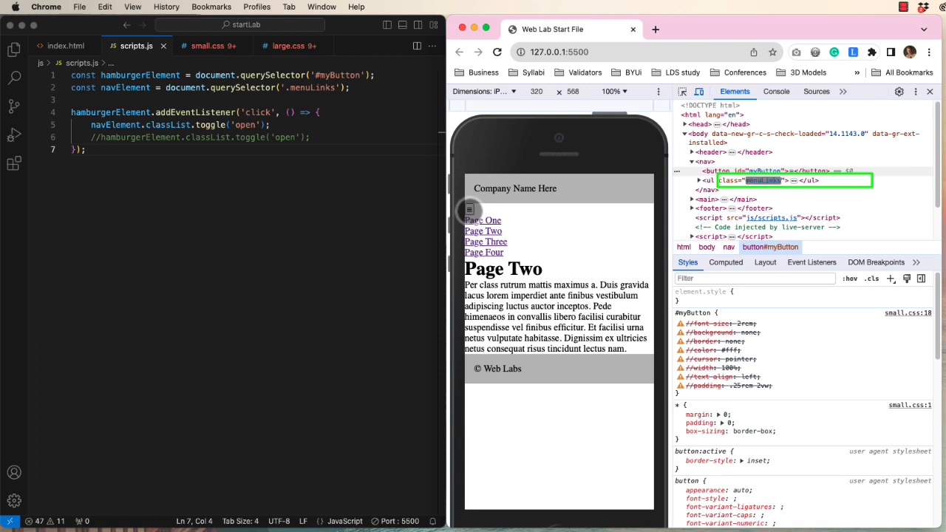
click(470, 210)
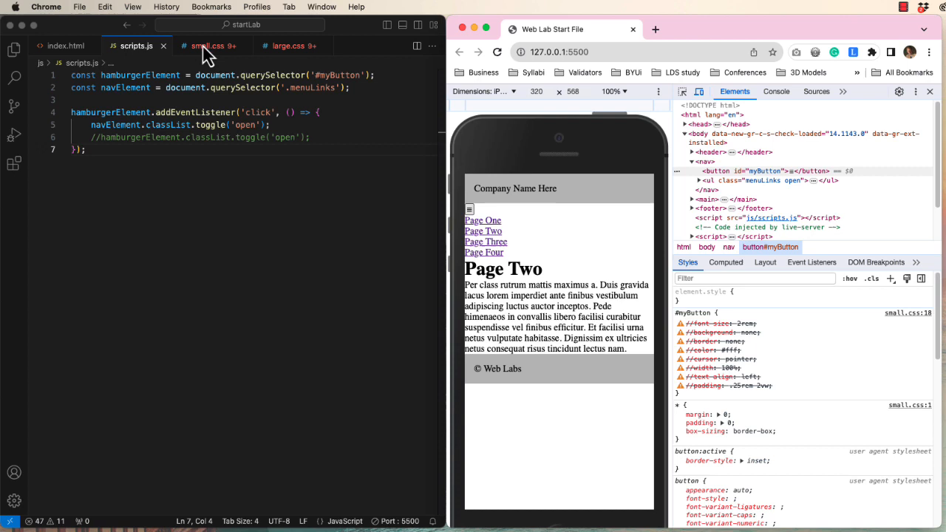
Activate small.css #myButton font-size, no background, no border and white color, previewed without the phone view
click(207, 44)
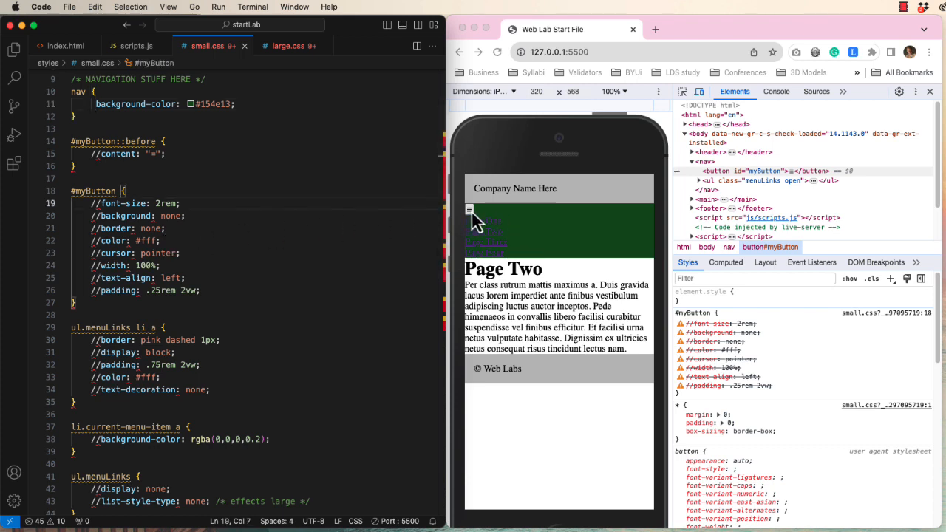
mouse_move(470, 210)
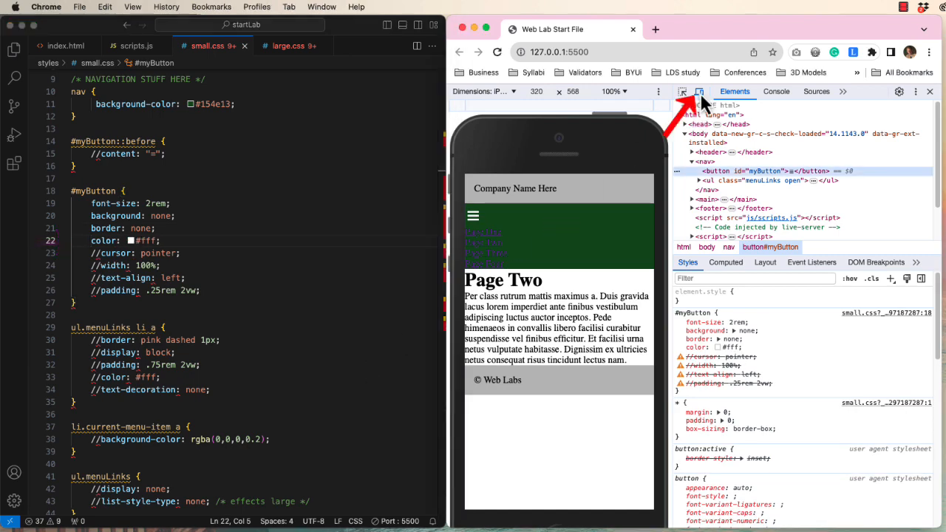
click(698, 92)
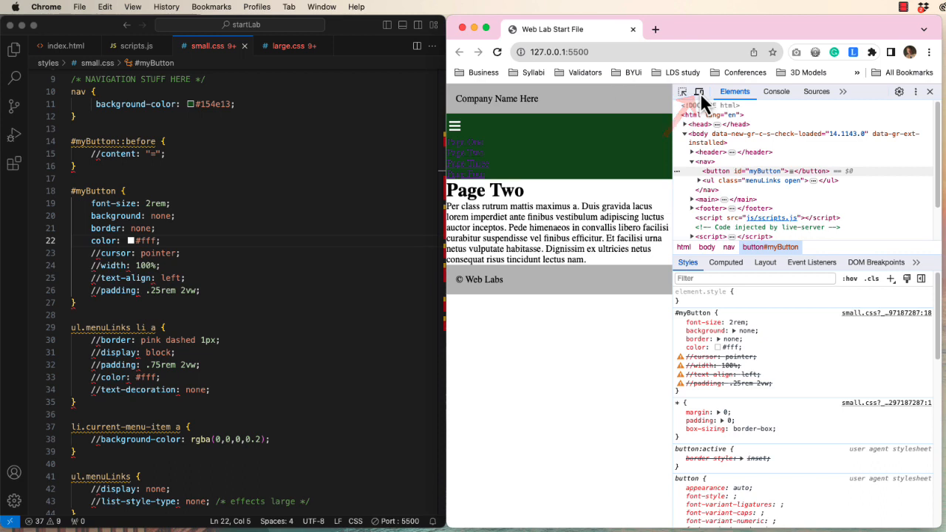
mouse_move(453, 131)
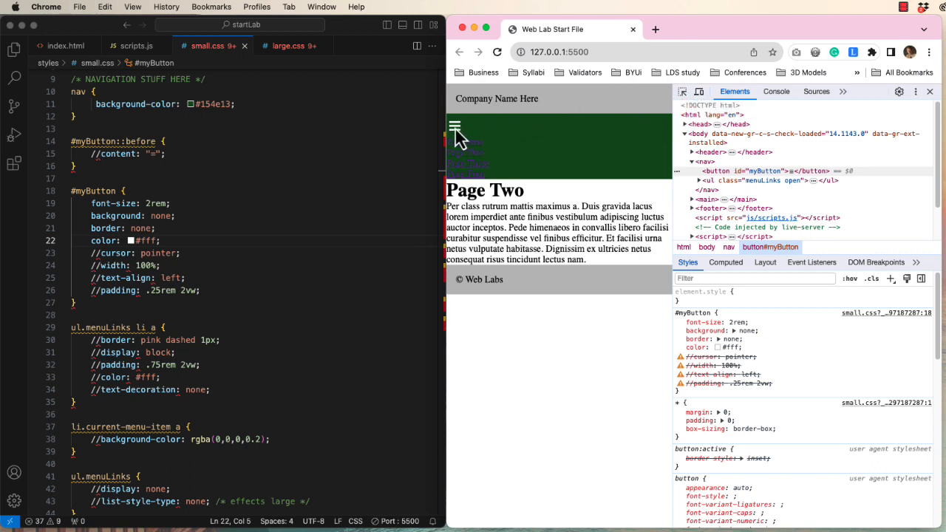
mouse_move(462, 141)
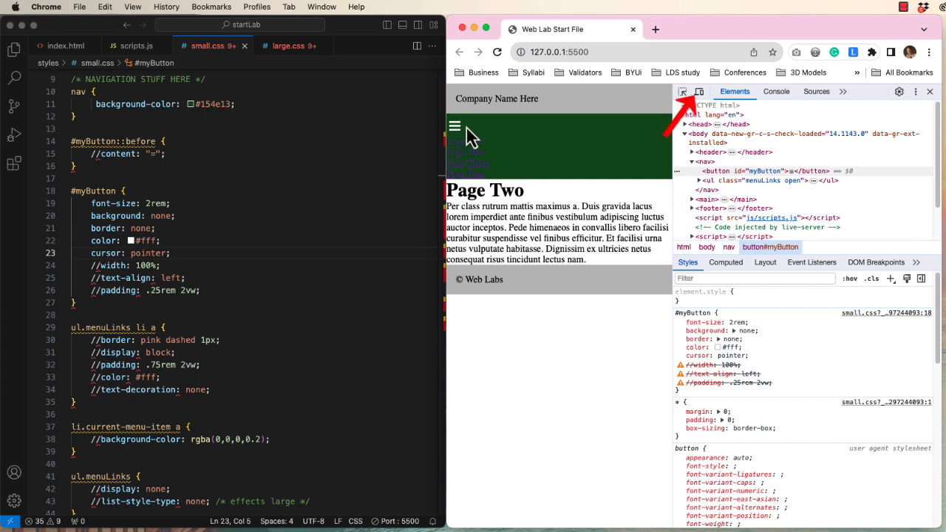
Give #myButton a pointer cursor, full width and text-align right, checked in the phone-sized preview
click(683, 92)
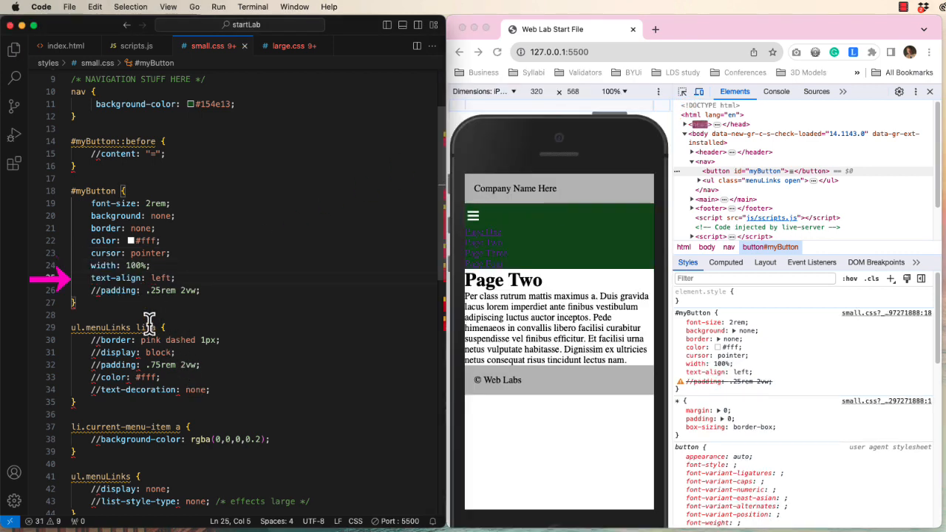
double_click(160, 278)
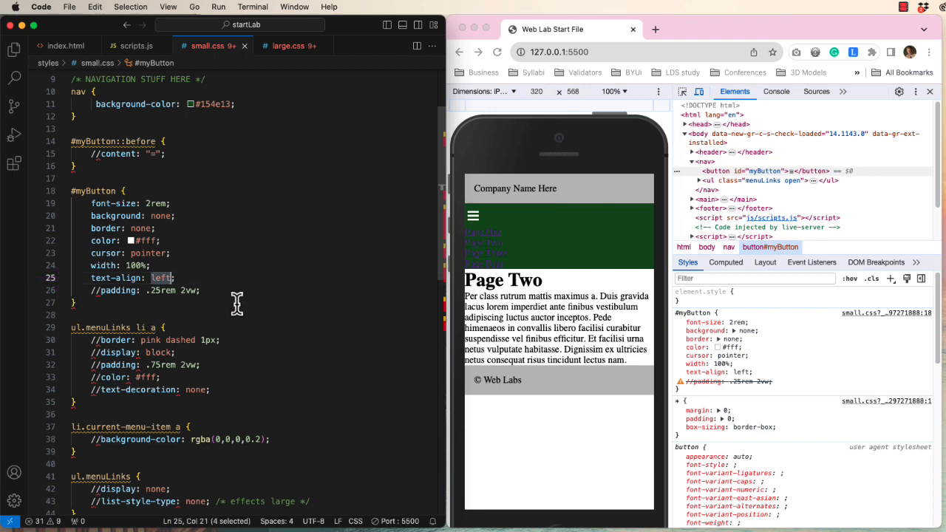
text(right)
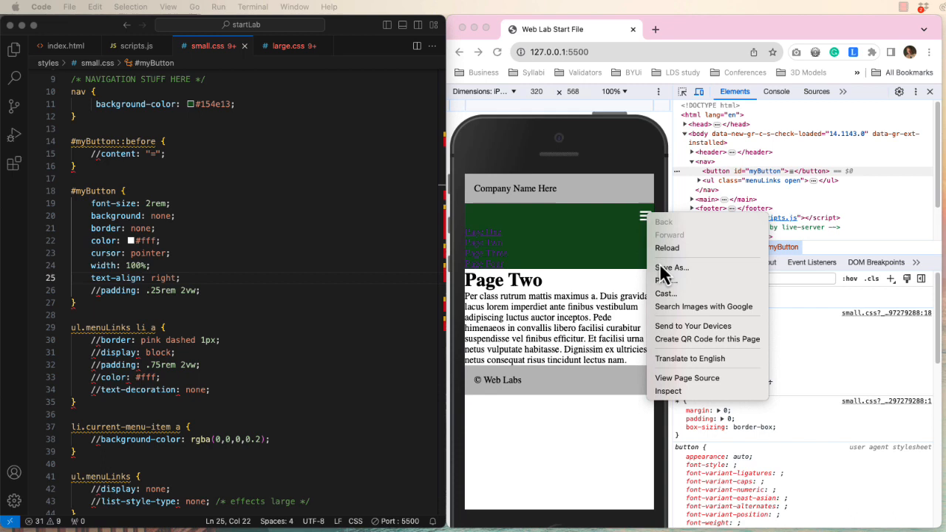
click(669, 390)
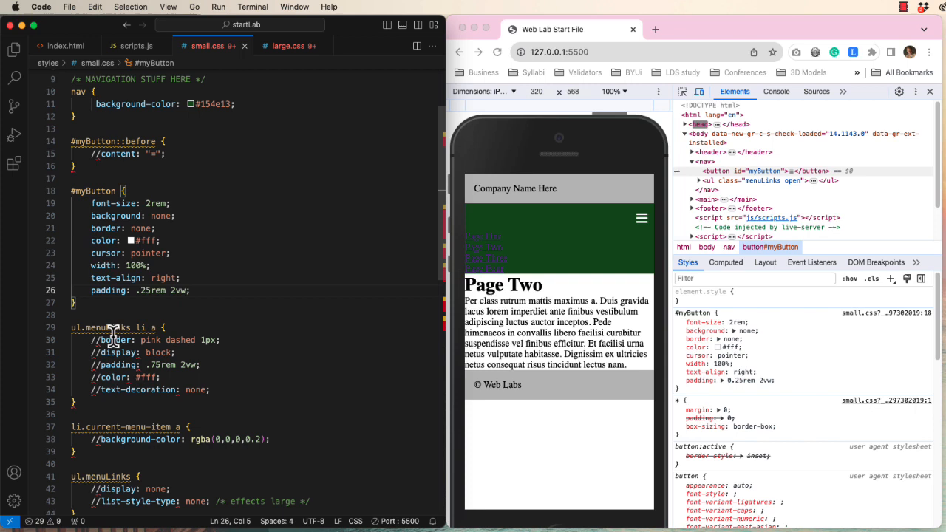
mouse_move(124, 328)
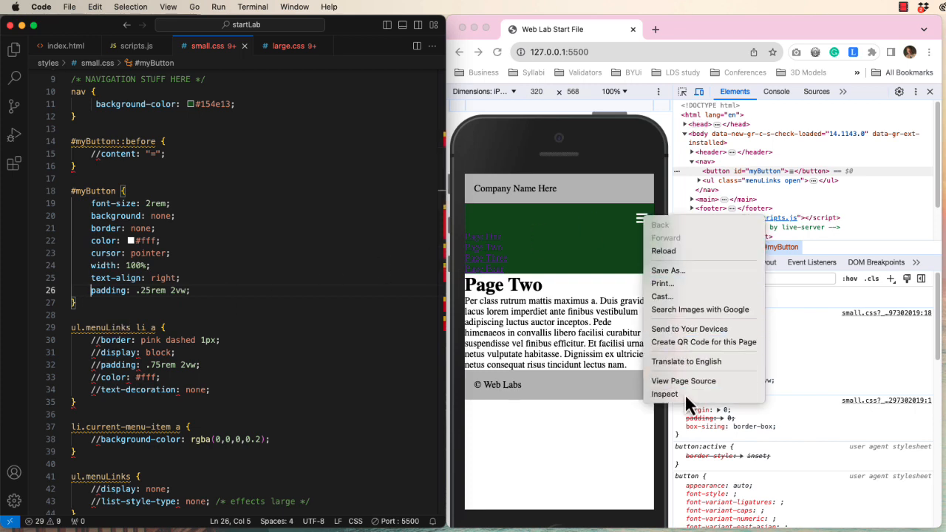
Make ul.menuLinks li a links block, padded, white and underline-free, dropping the dashed border
click(665, 393)
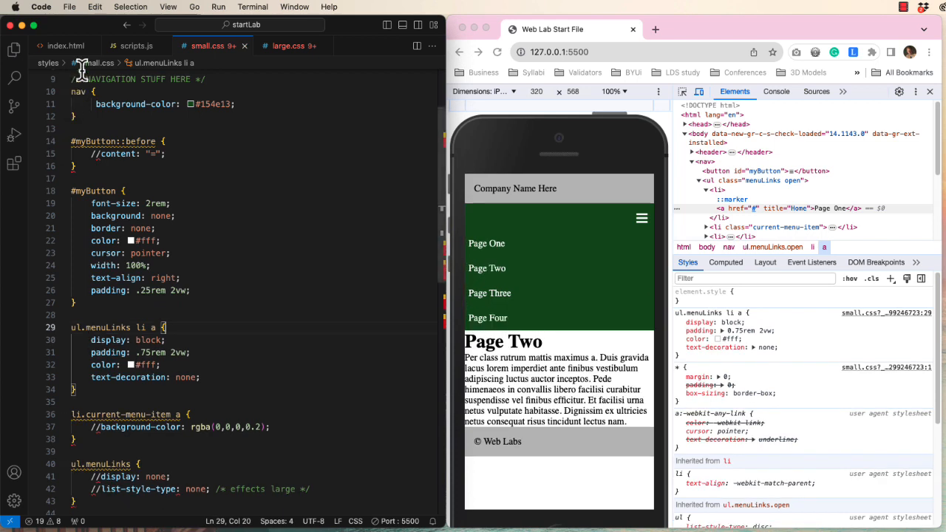
Confirm Page Two's current-menu-item class, then enable the translucent dark background on li.current-menu-item a
click(42, 48)
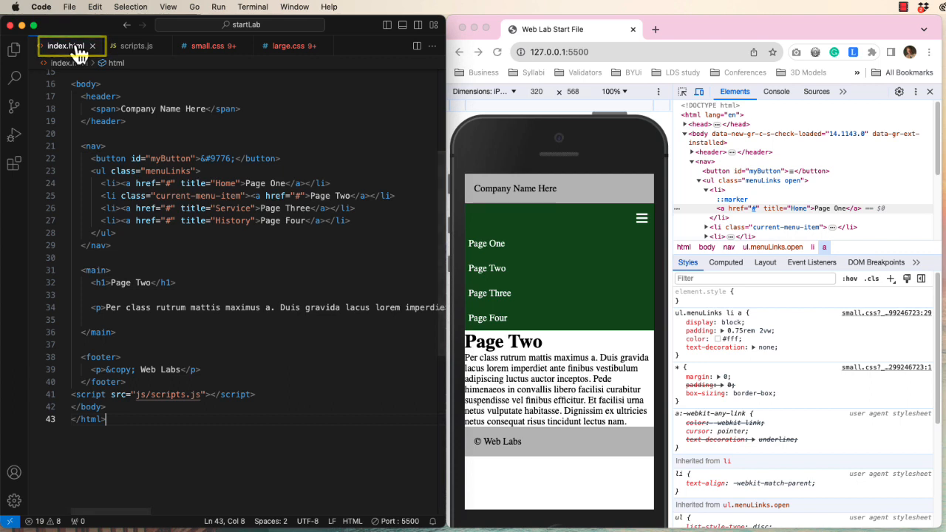
double_click(184, 195)
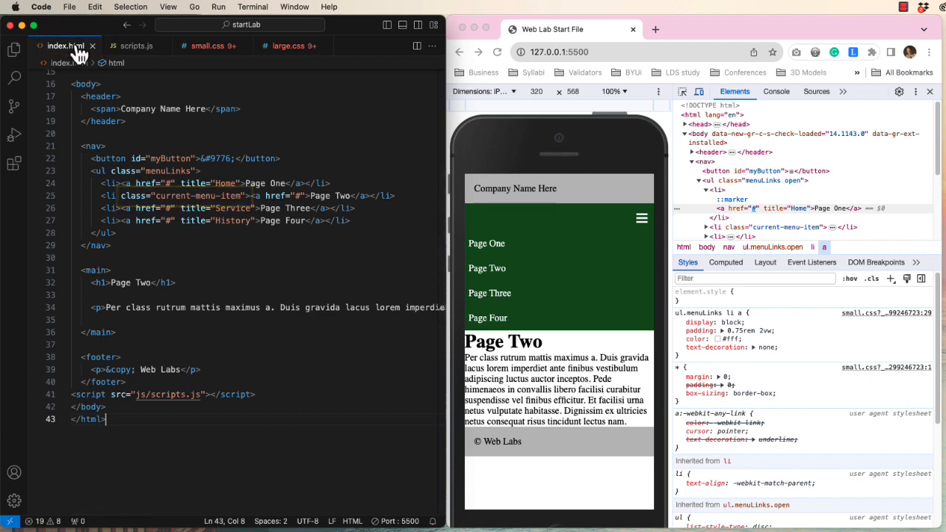
click(213, 44)
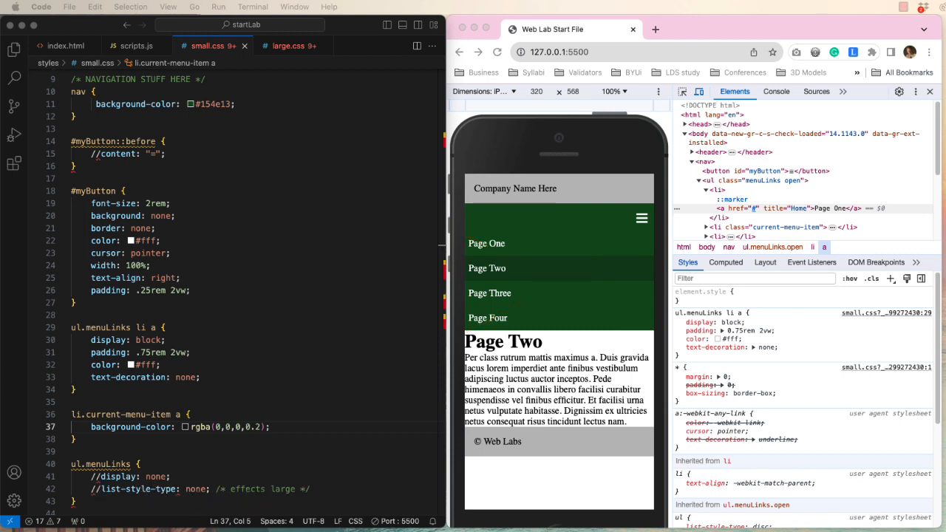
mouse_move(665, 488)
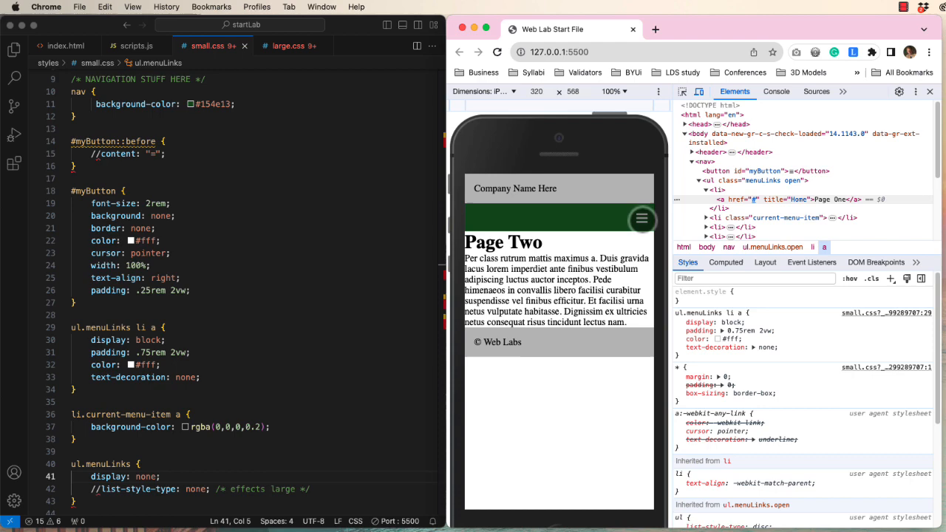
Hide ul.menuLinks with display: none, show it via ul.open.menuLinks display: block, and test the toggle
scroll(down, 3)
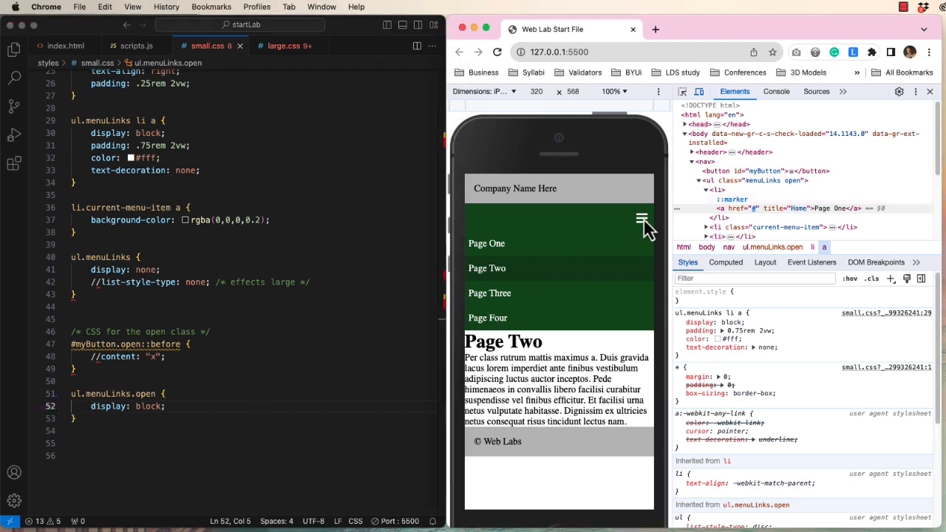
click(641, 219)
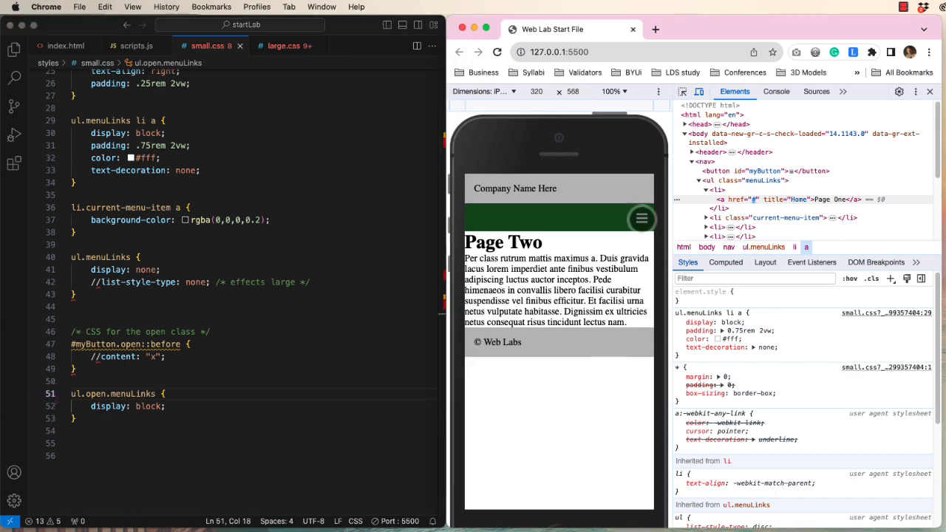
click(641, 217)
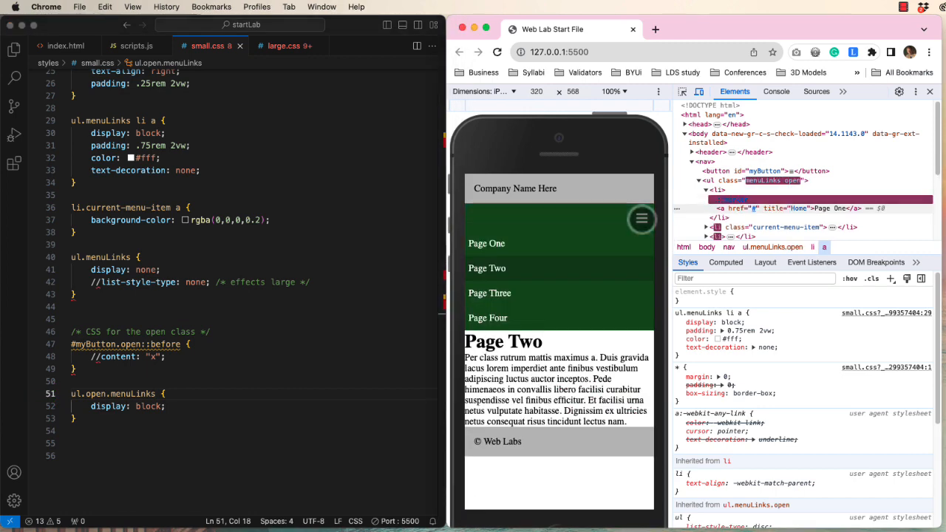
click(641, 218)
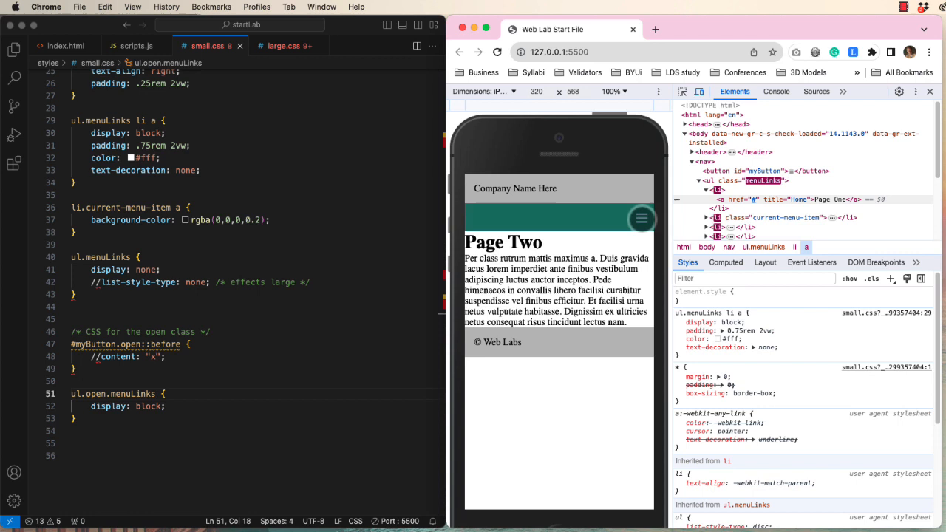